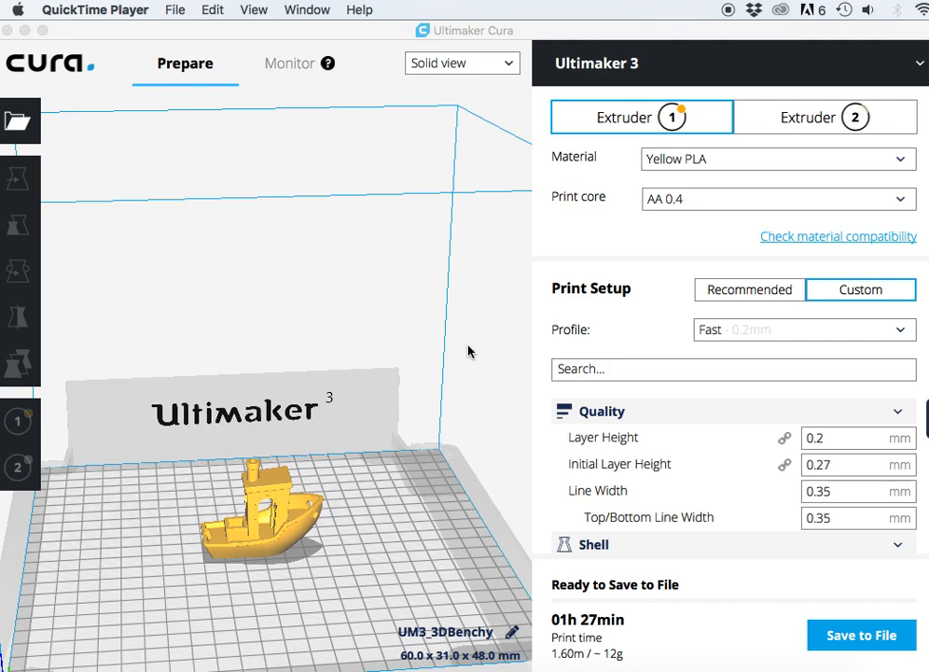
mouse_move(259, 445)
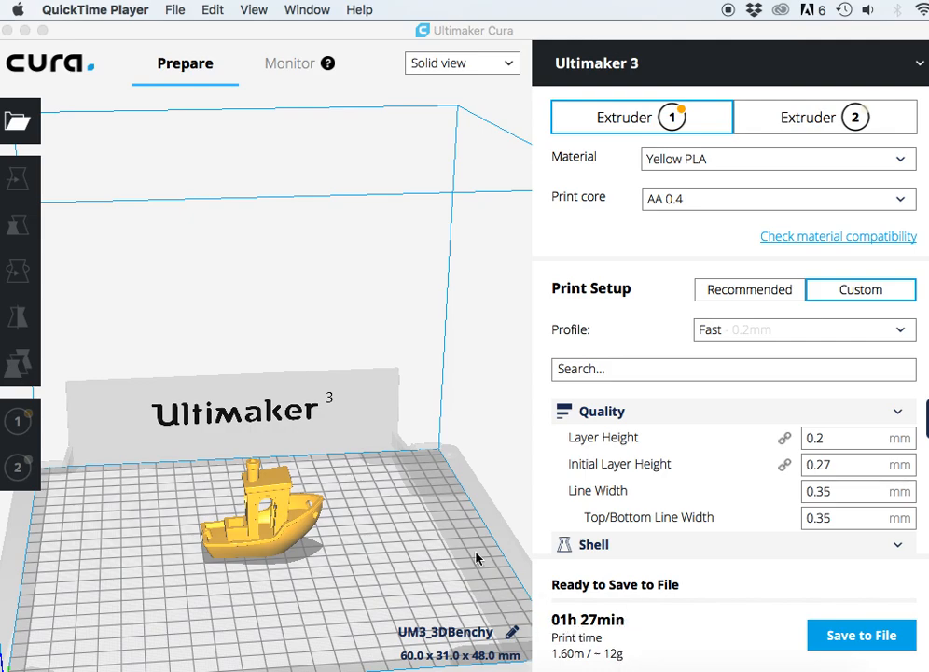
mouse_move(441, 525)
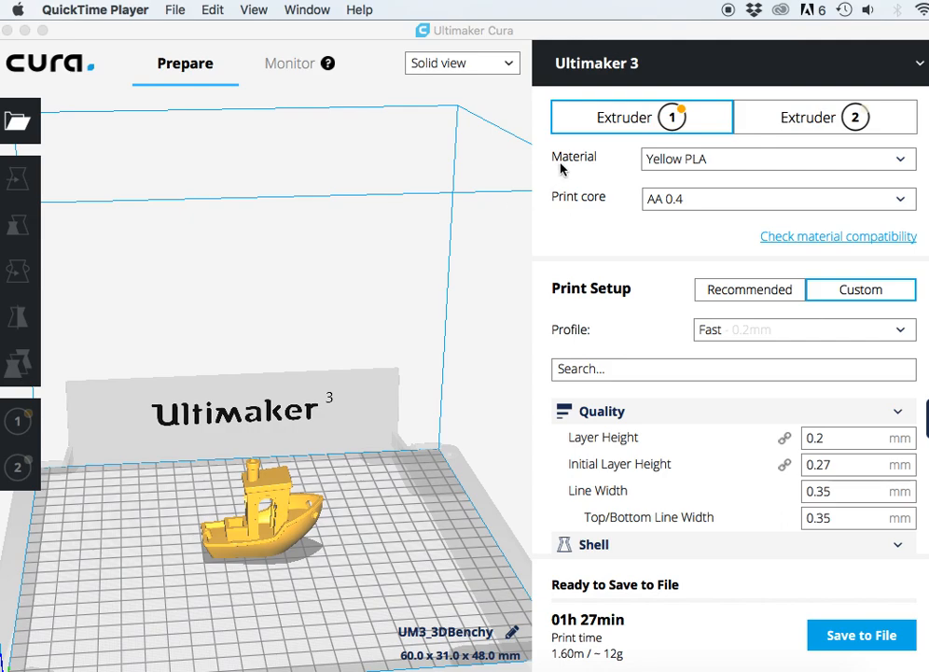
mouse_move(882, 142)
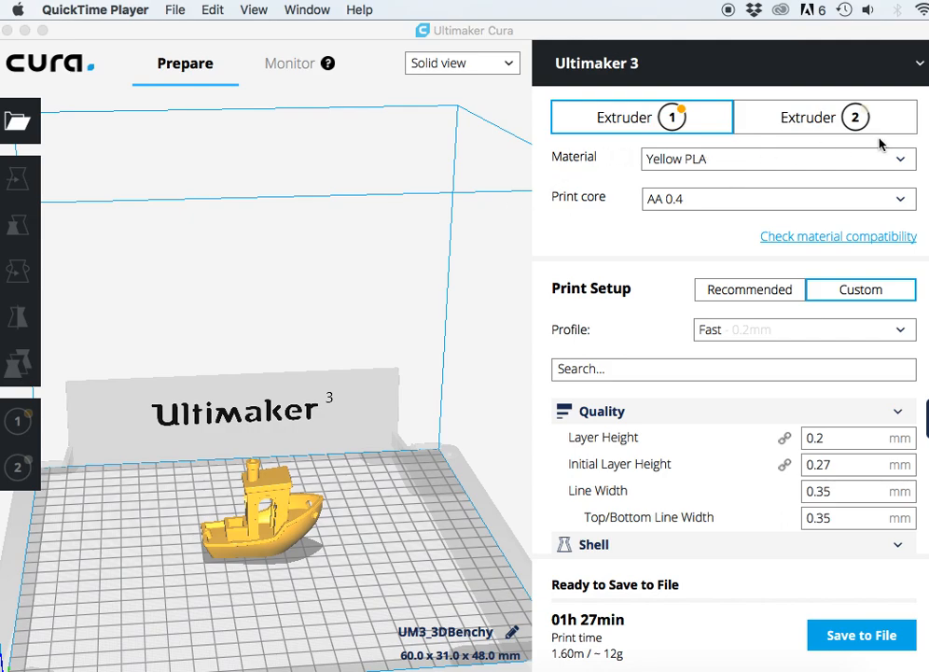
- Change the currency symbol in General preferences from € to $
left_click(777, 159)
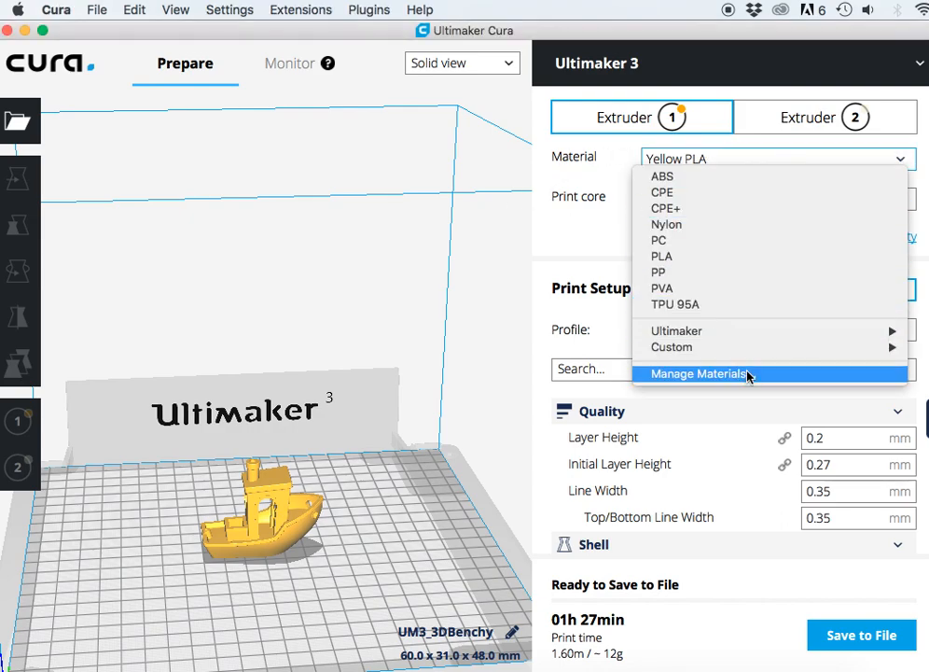
mouse_move(741, 384)
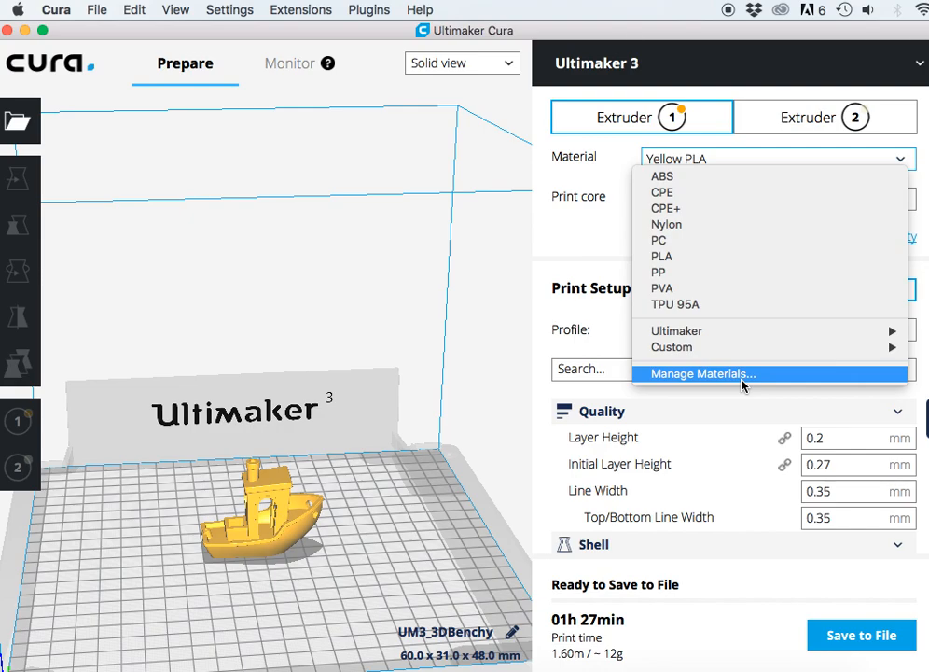
left_click(702, 373)
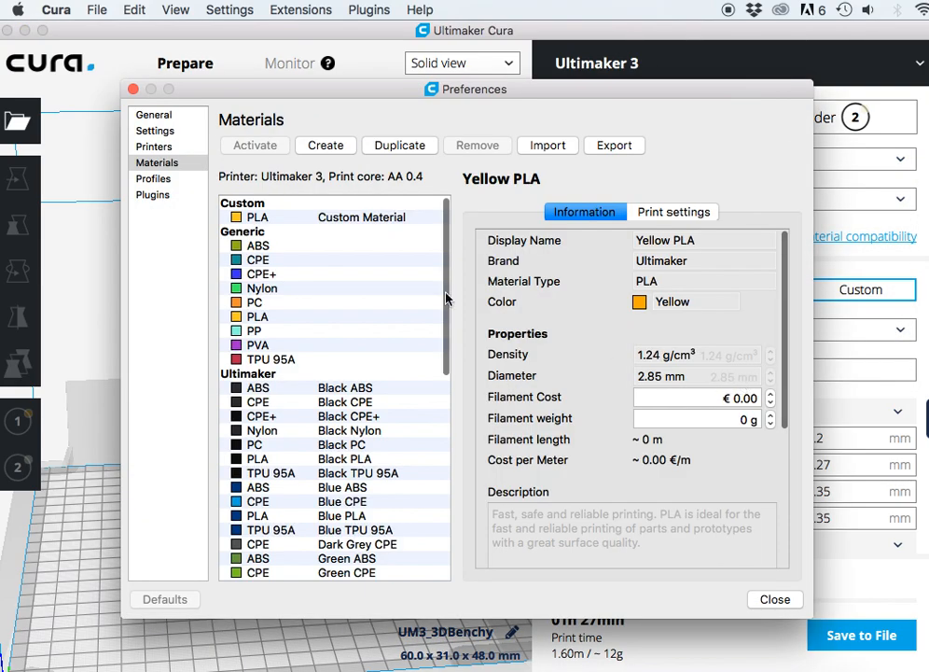
left_click(153, 114)
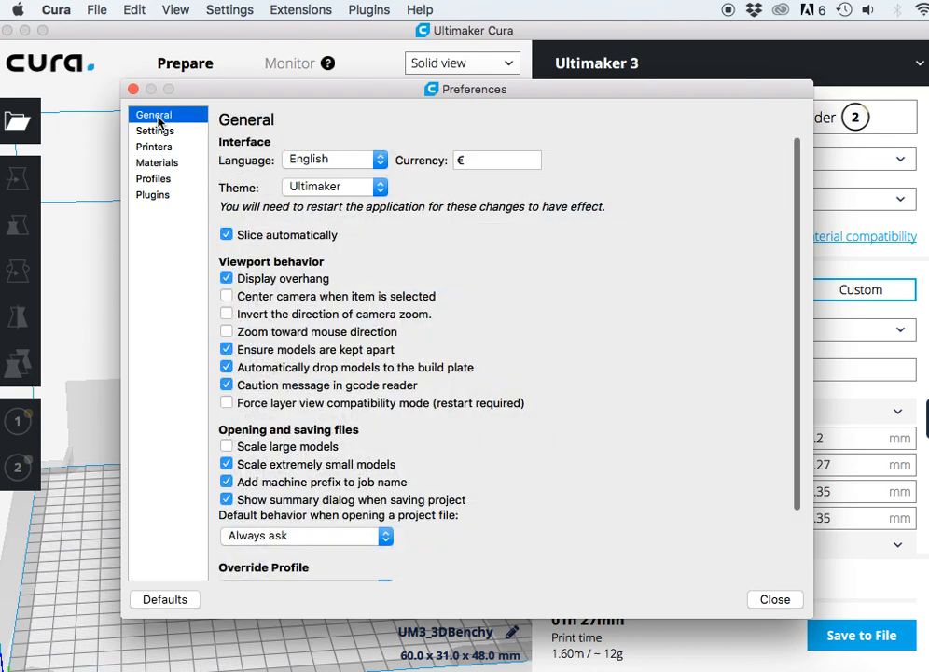
mouse_move(192, 145)
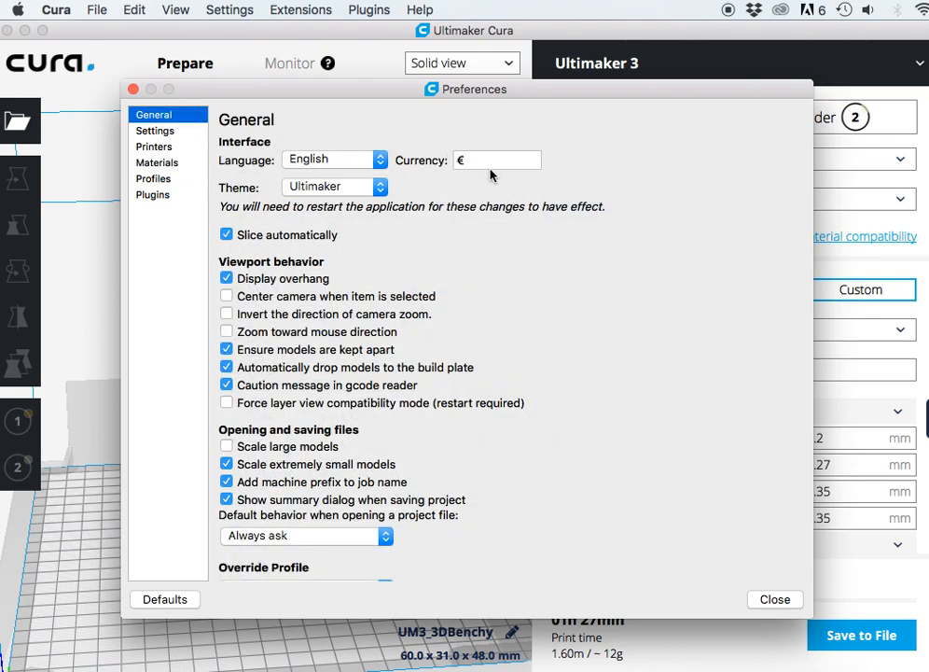
mouse_move(235, 168)
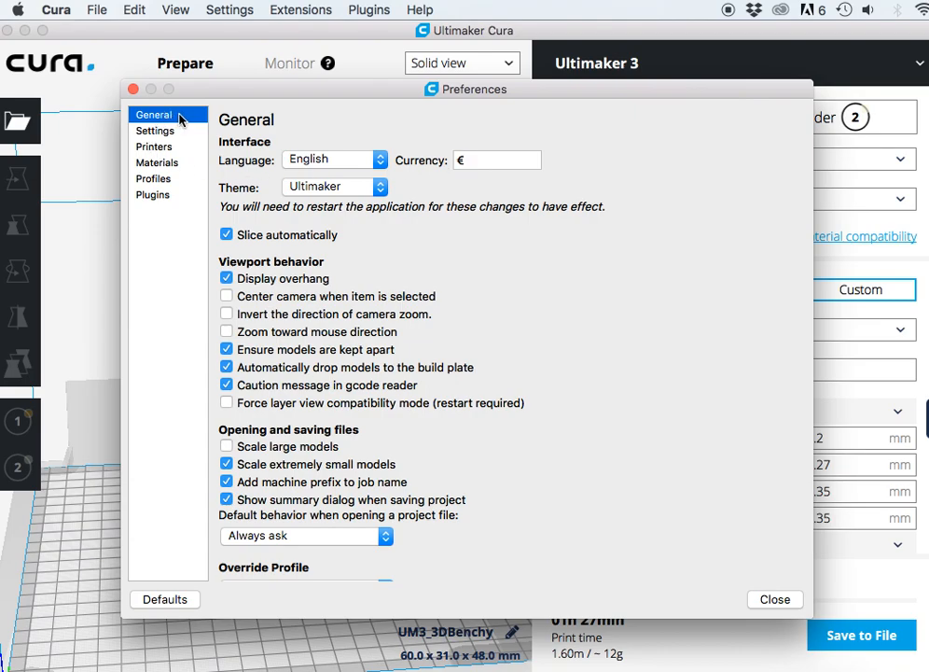
mouse_move(427, 107)
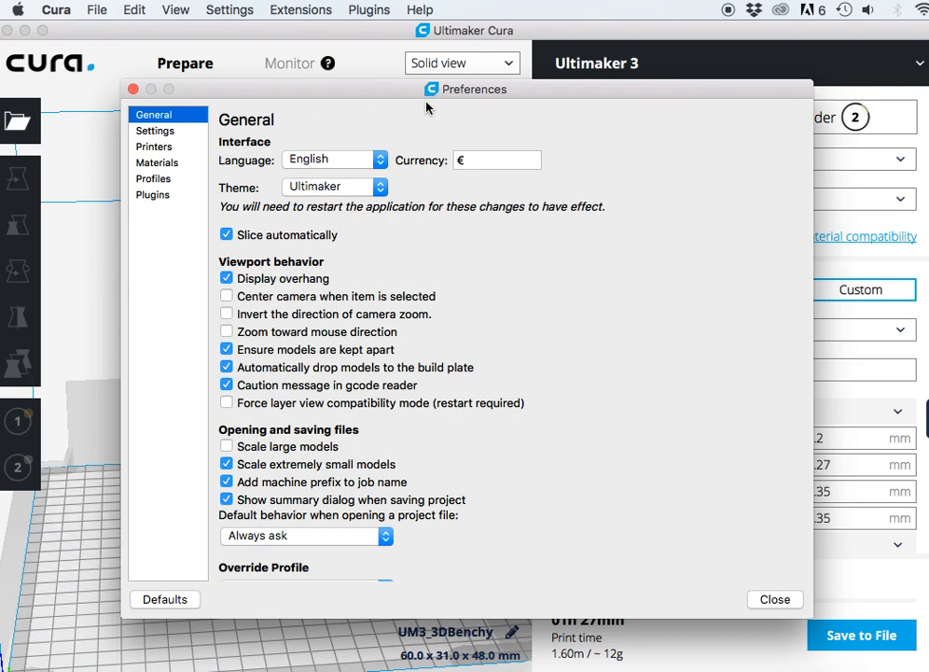
left_click(497, 160)
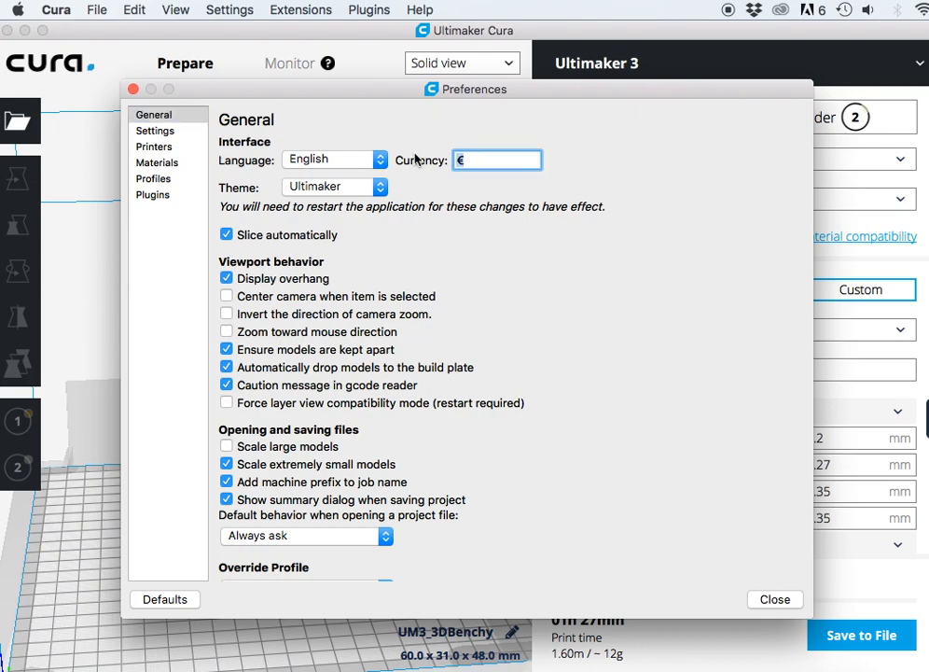
type("$")
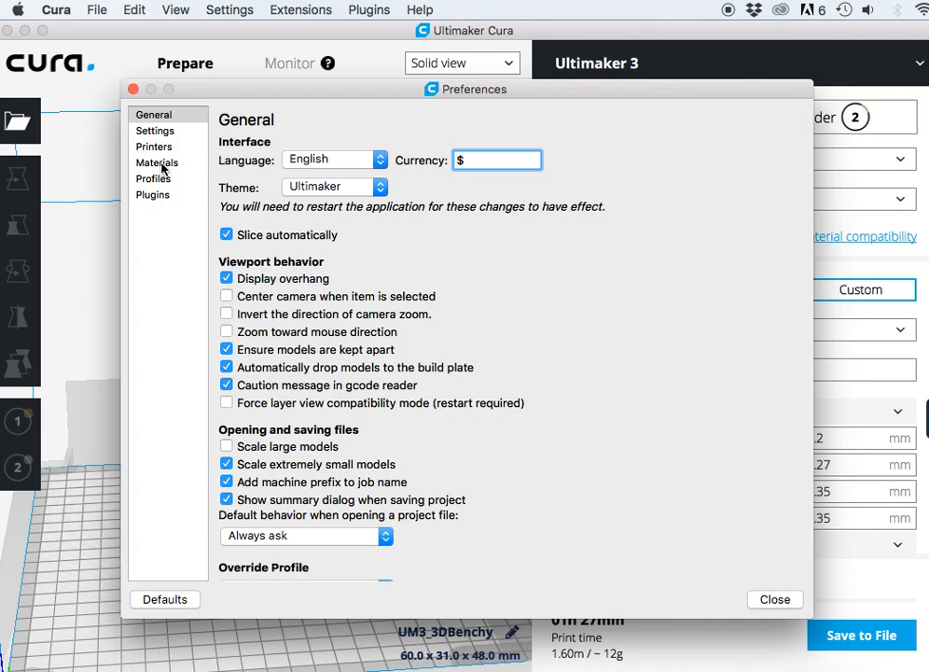
- Set Yellow PLA's filament cost to $54.95 and weight to 750 g, then close preferences
left_click(158, 162)
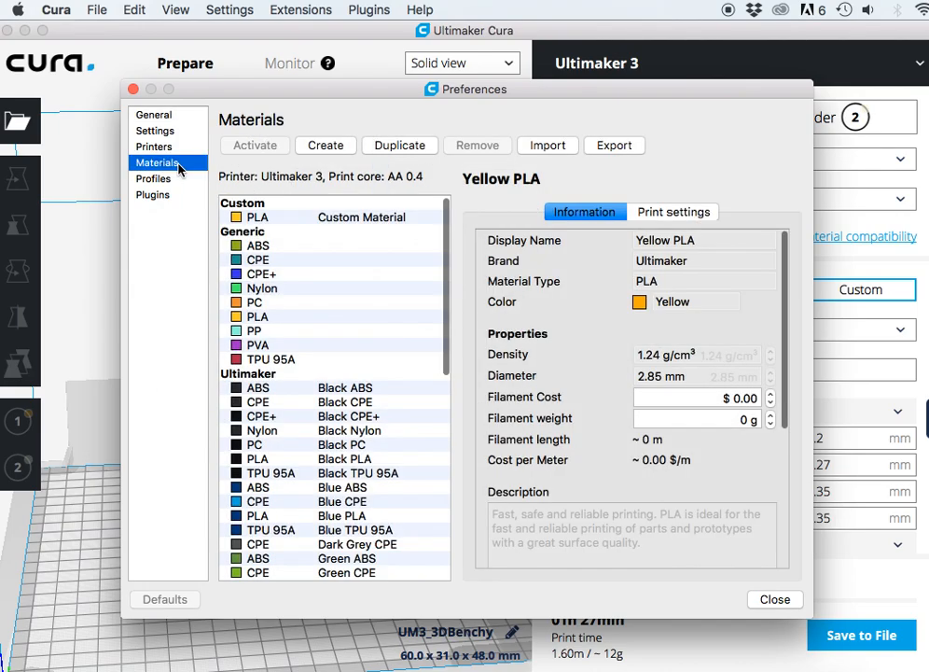
scroll("down", 3)
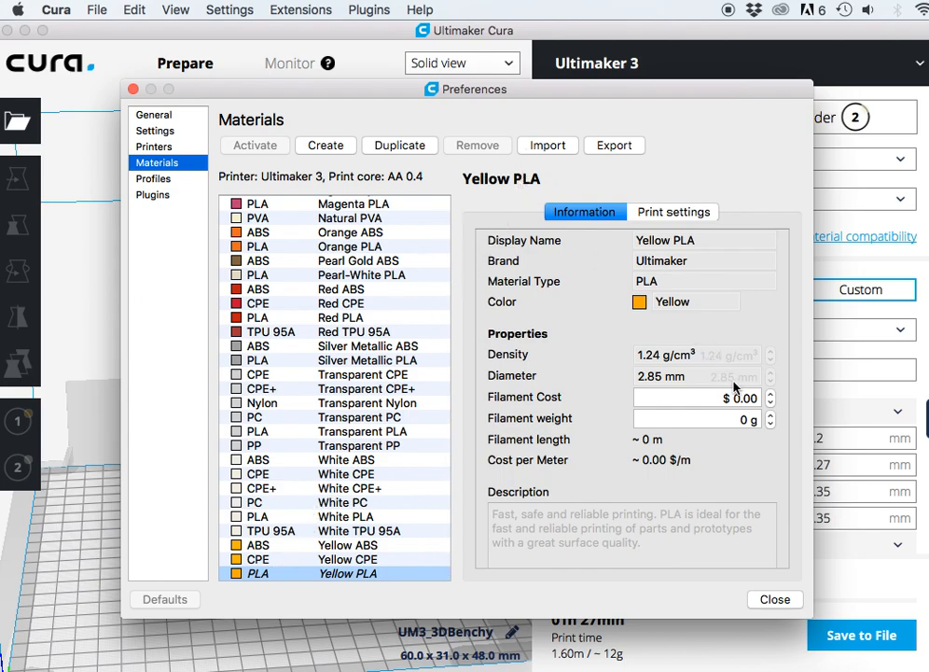
left_click(704, 397)
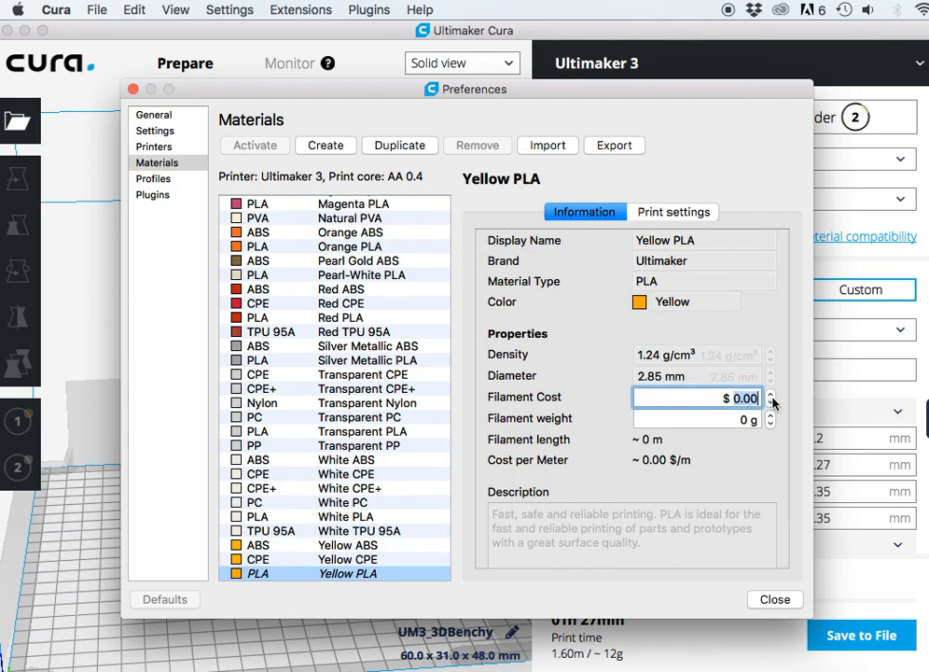
type("54")
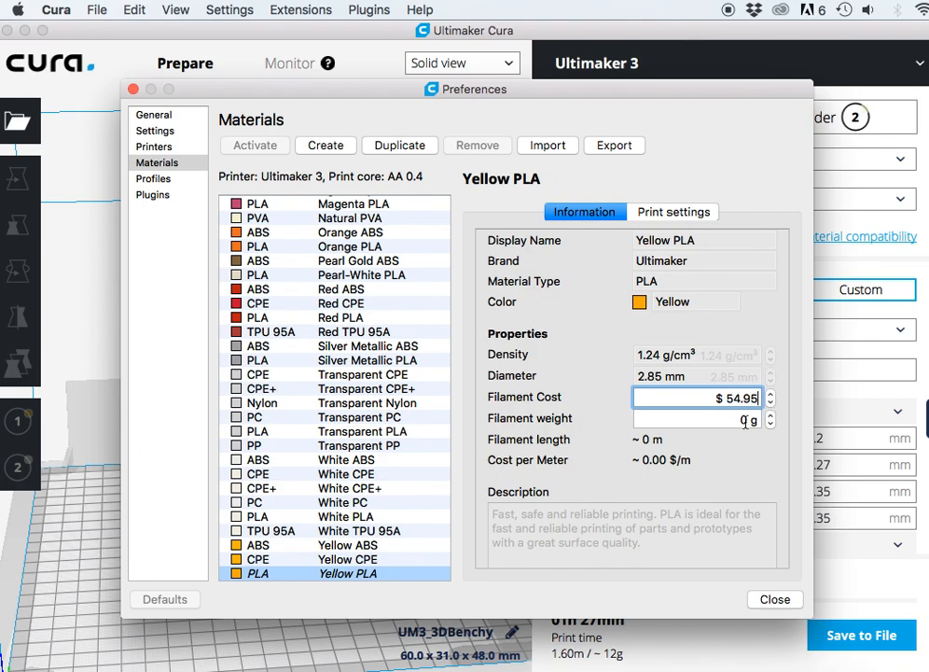
left_click(695, 418)
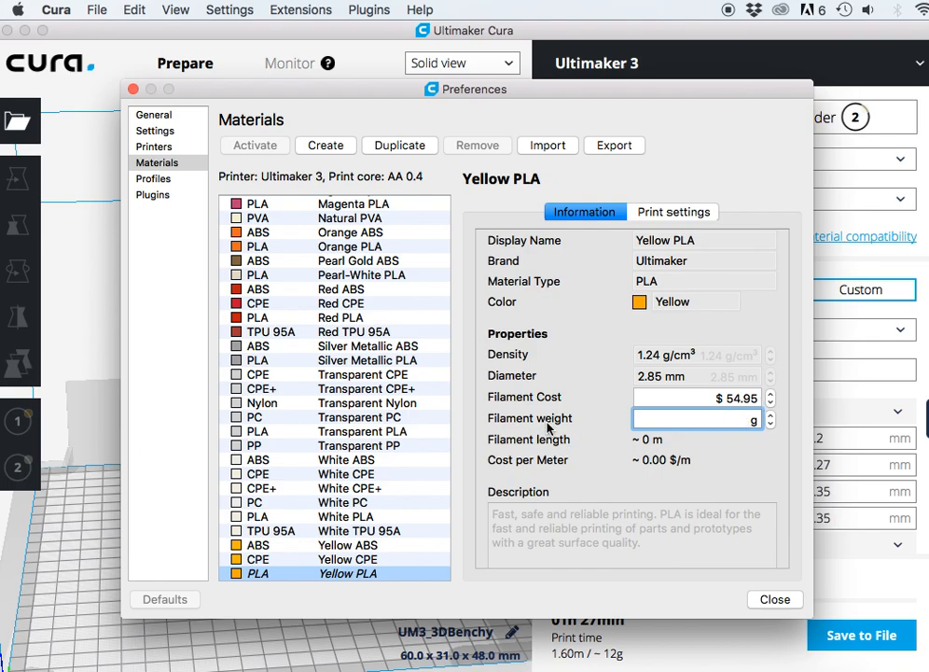
type("7")
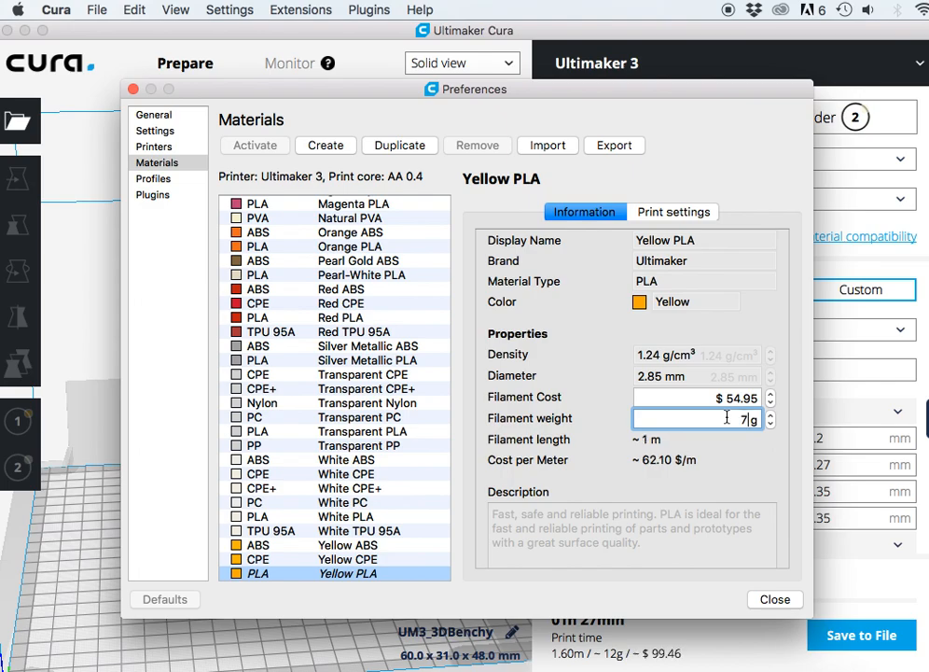
type("750")
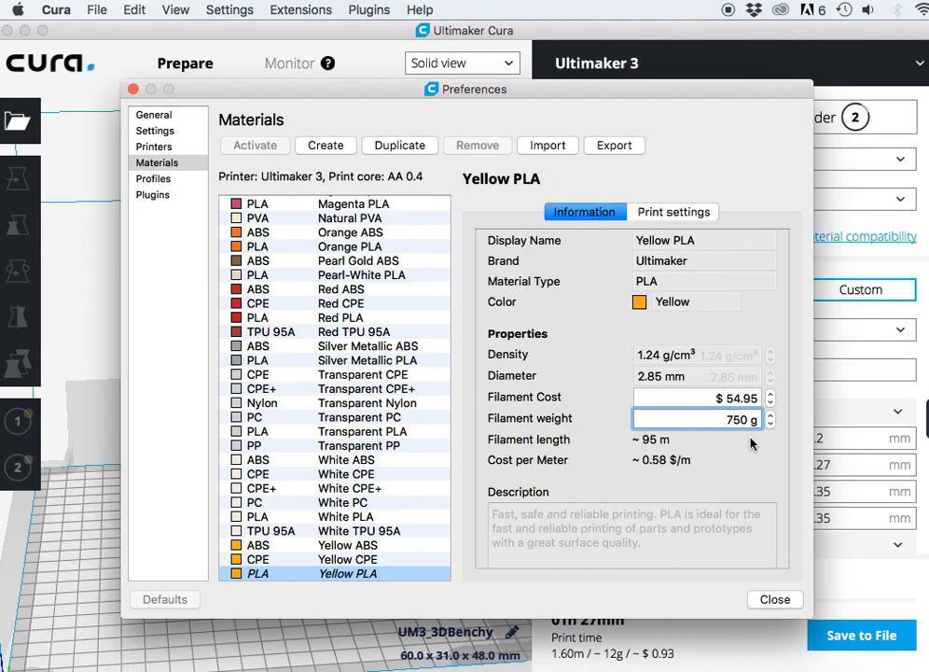
left_click(774, 599)
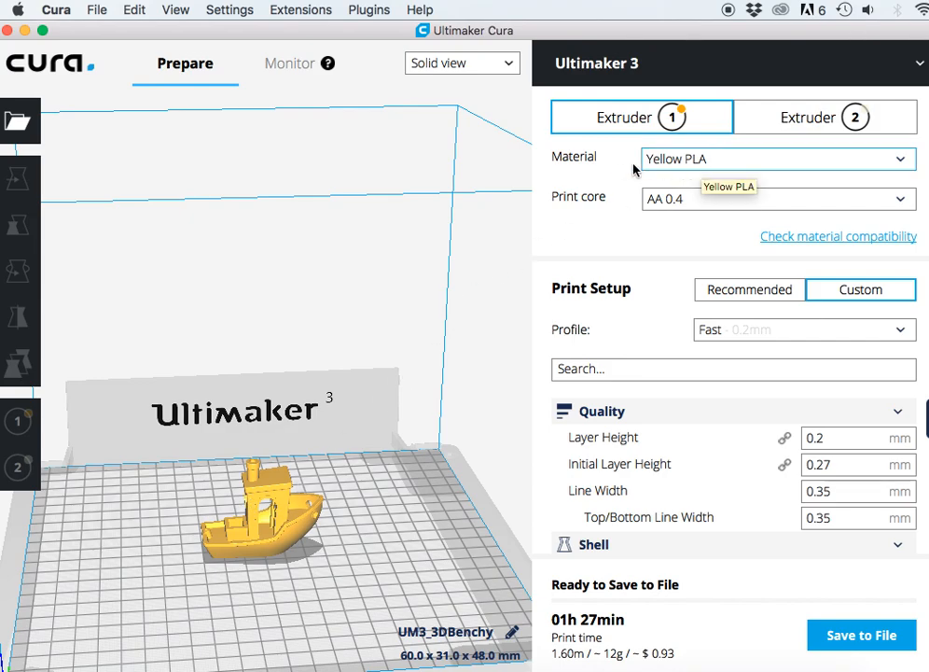
mouse_move(597, 644)
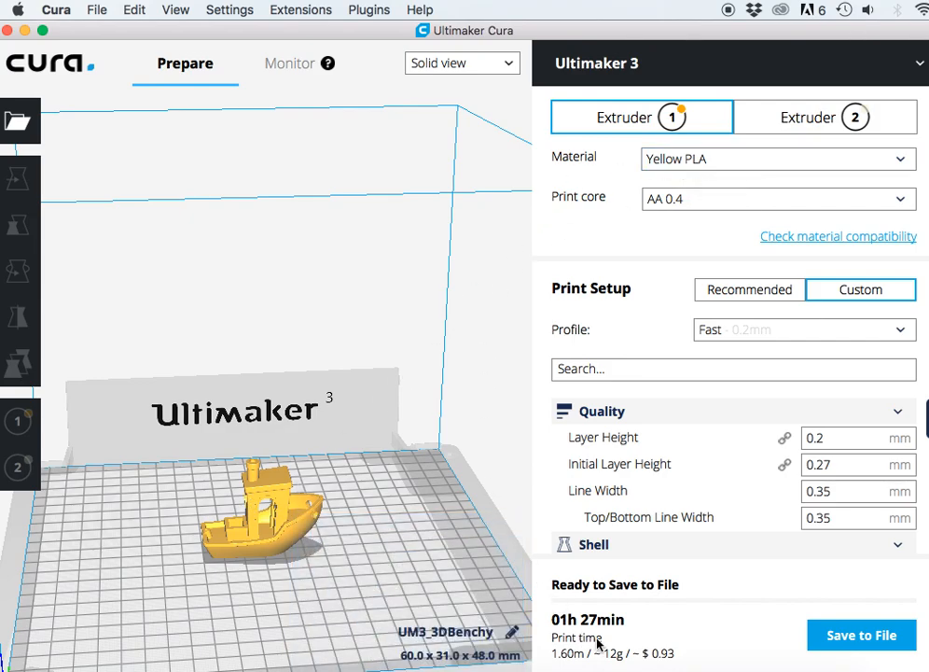
mouse_move(675, 661)
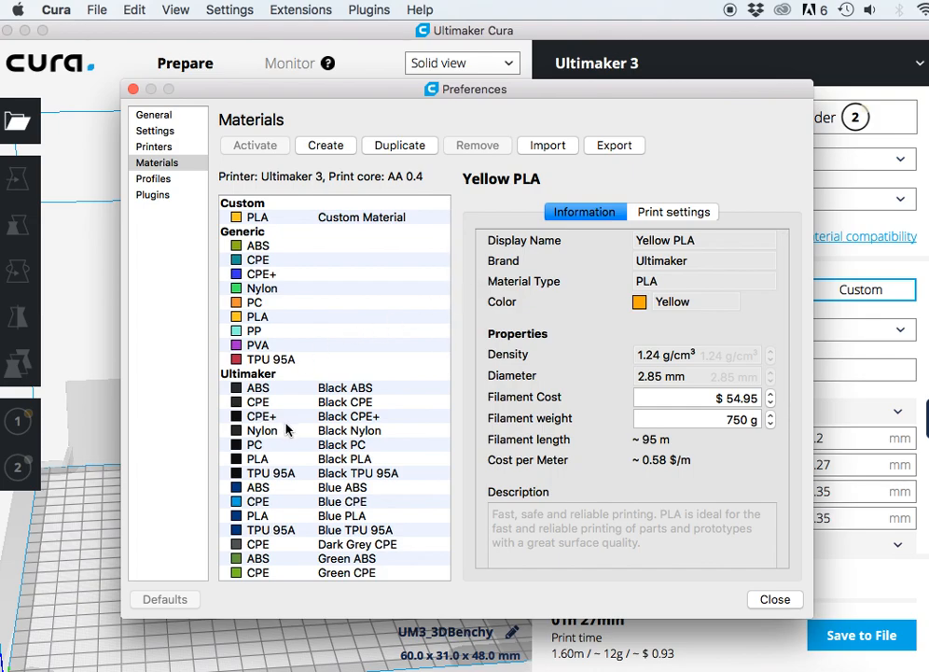
- Enter an $89.95 filament cost and 750 g weight for Black Nylon, then close preferences
left_click(261, 430)
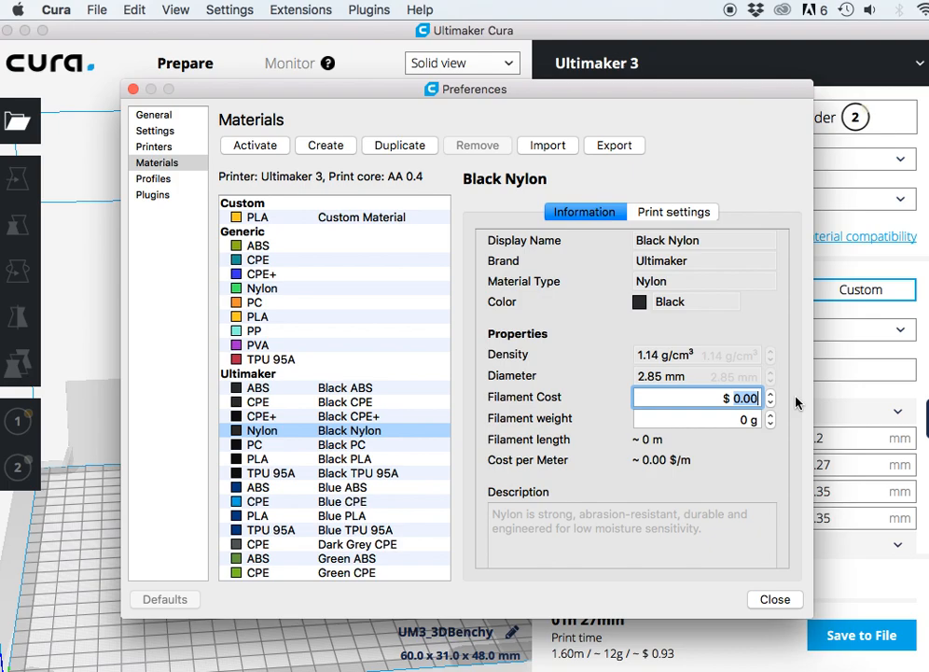
type("89")
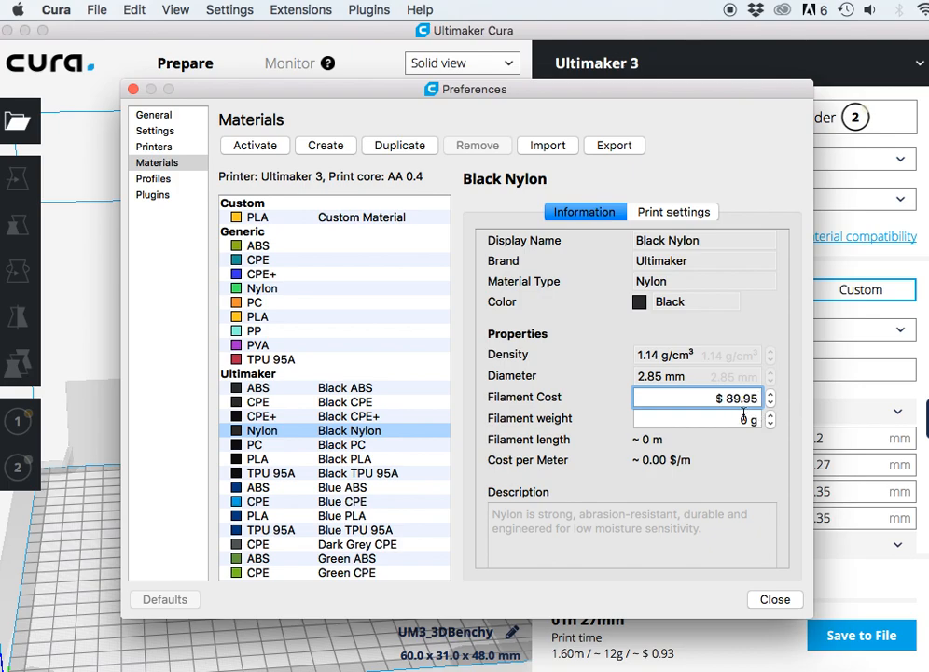
left_click(699, 418)
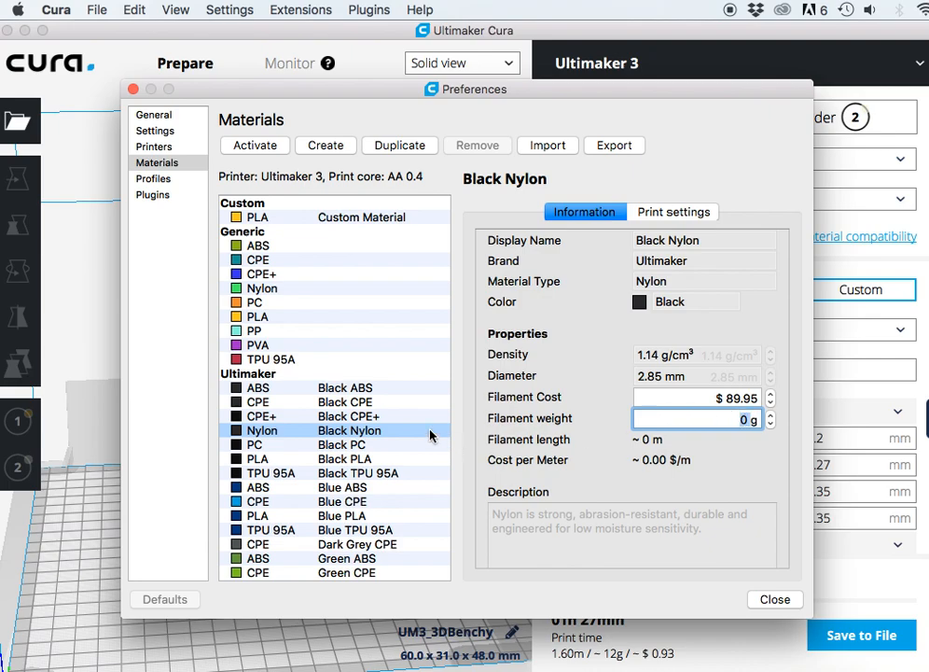
mouse_move(290, 340)
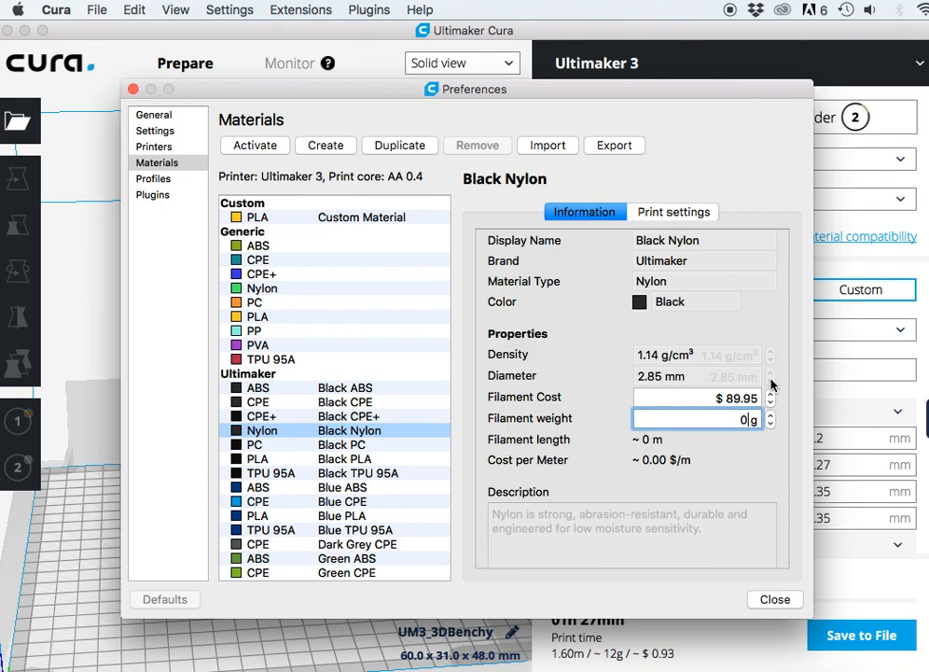
type("750")
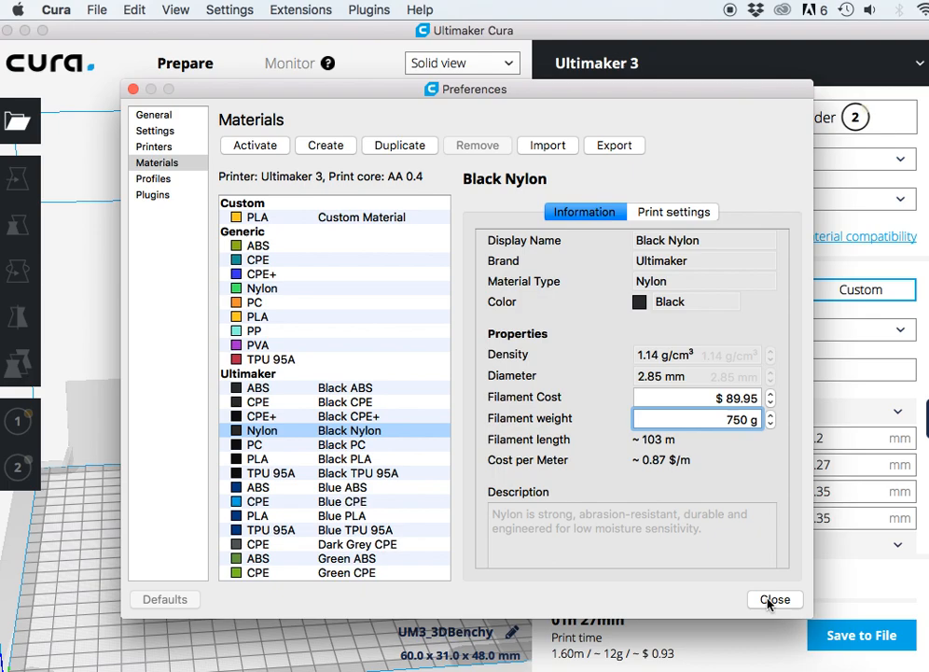
left_click(774, 599)
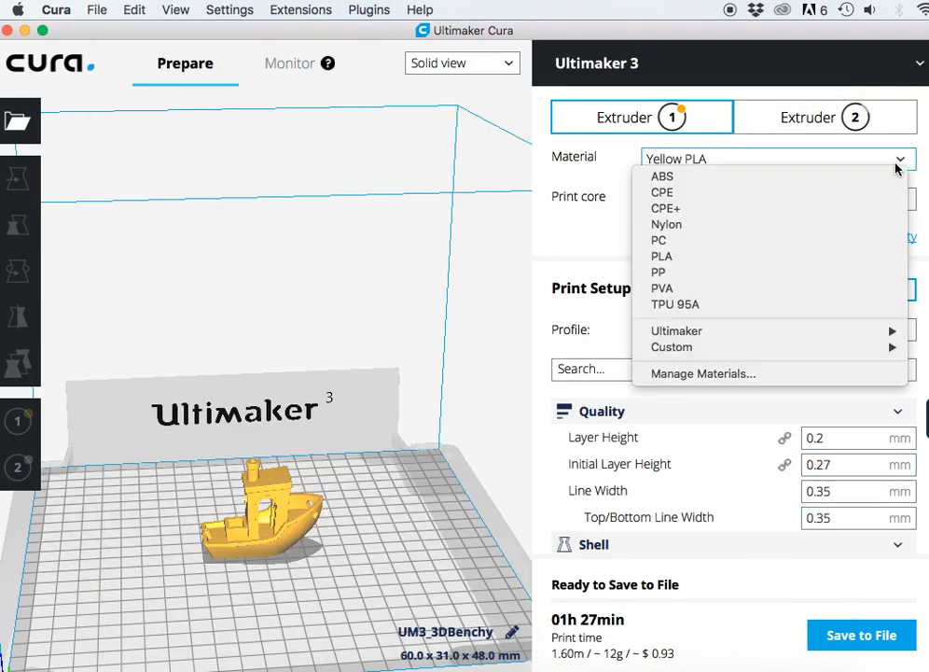
mouse_move(732, 331)
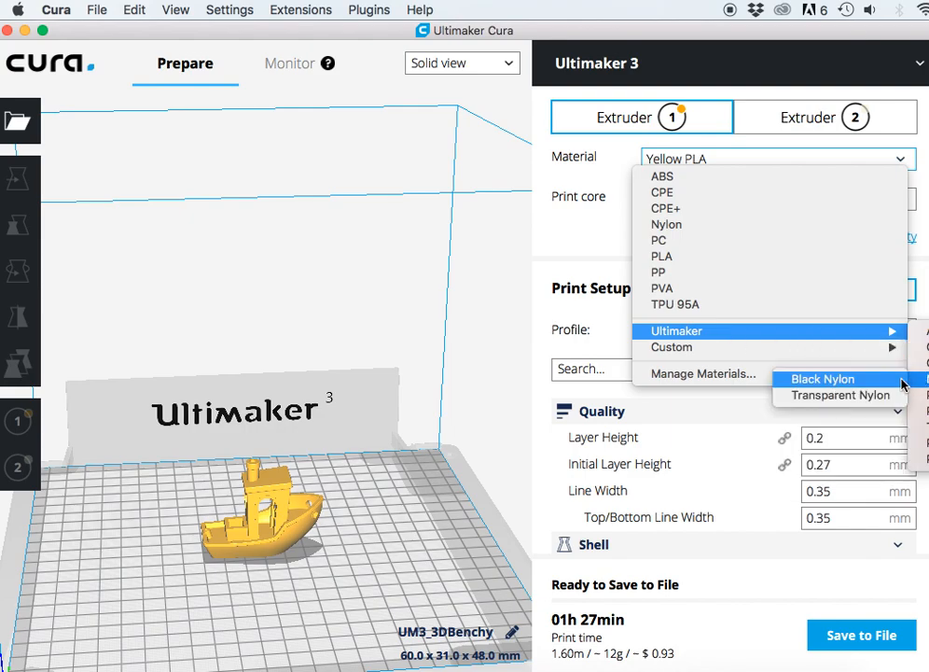
mouse_move(849, 382)
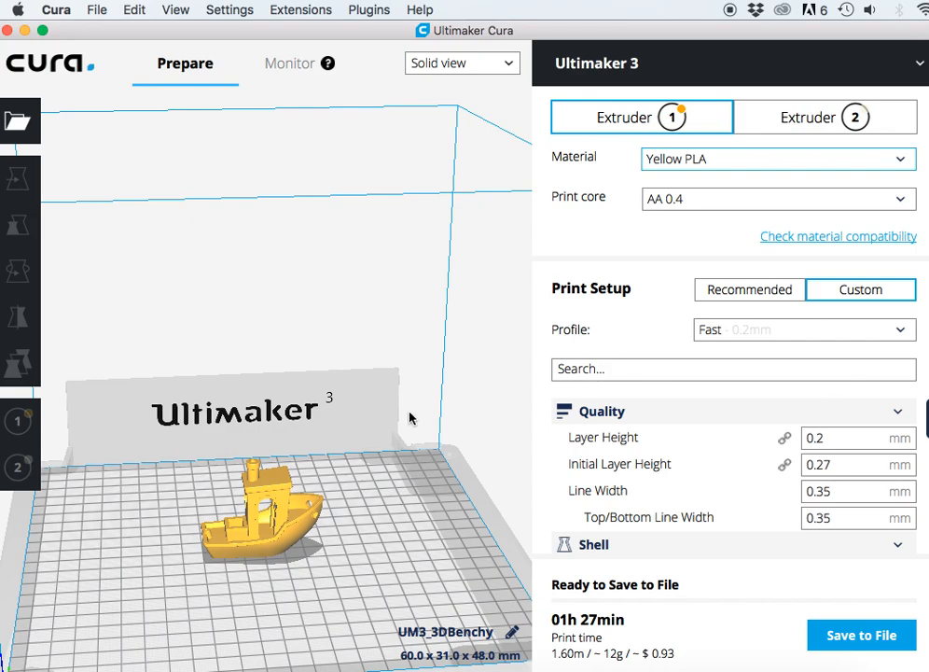
- Switch extruder 1's material to Ultimaker Black Nylon
left_click(777, 158)
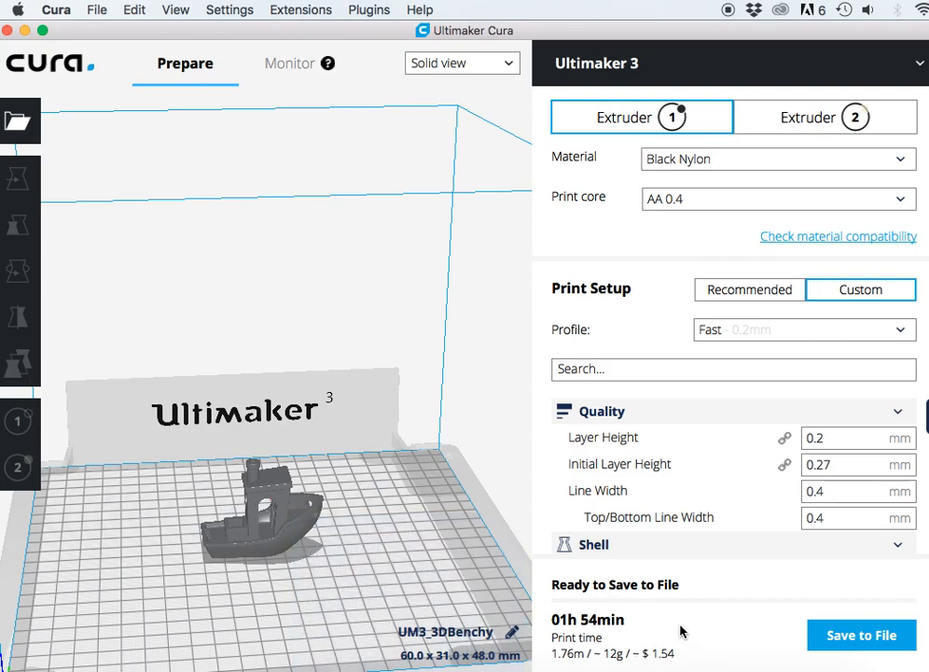
mouse_move(666, 643)
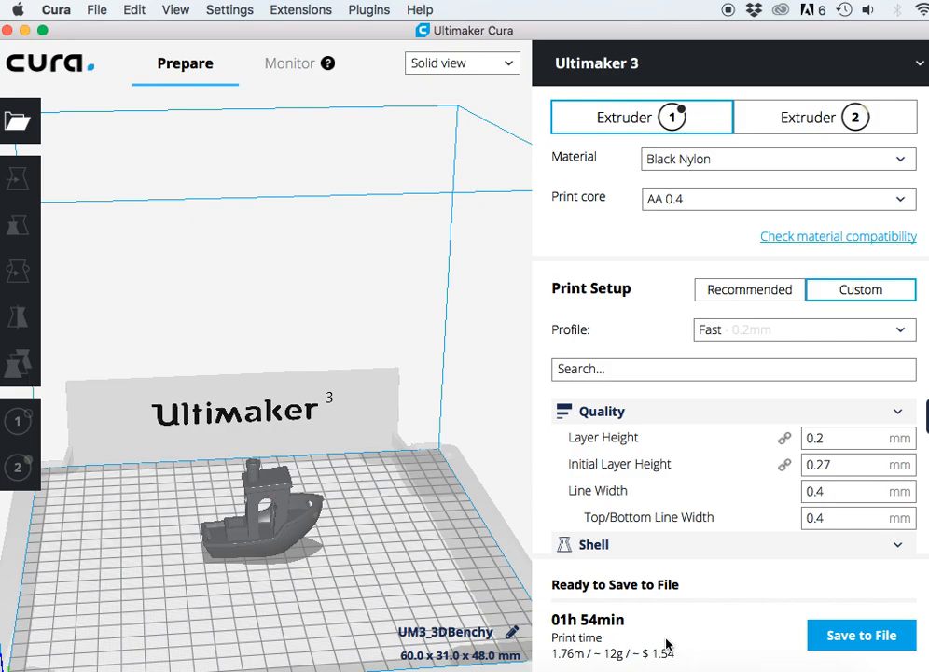
mouse_move(360, 331)
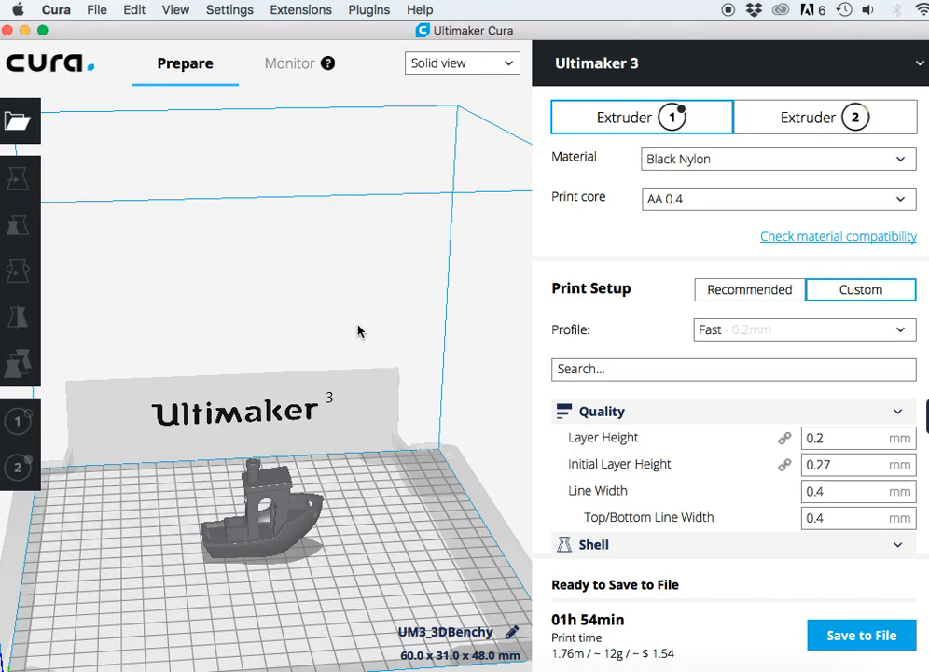